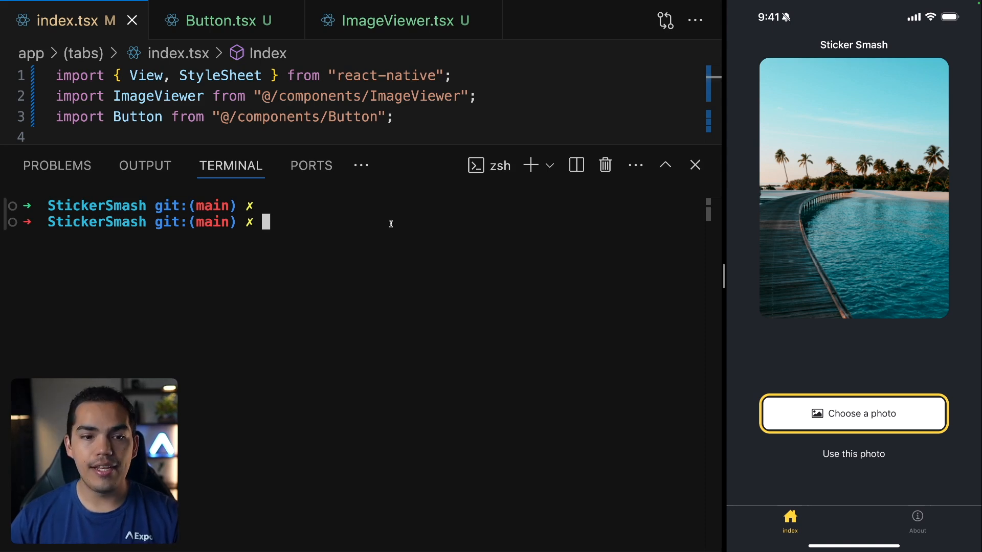
# Install expo-image-picker with npx expo install, then restart the Expo server with expo start
pyautogui.write('npx expo install expo-image-picker')
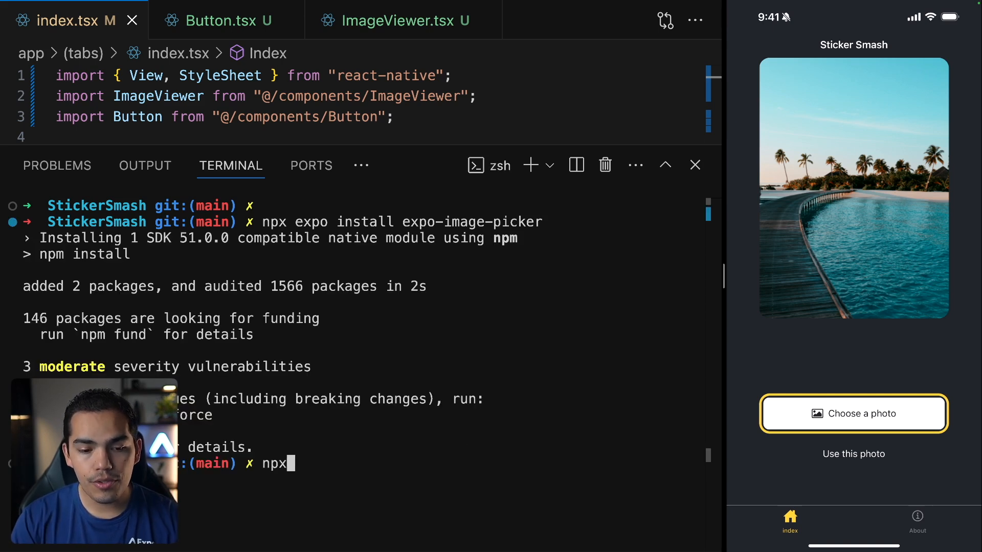
pyautogui.write('expo start')
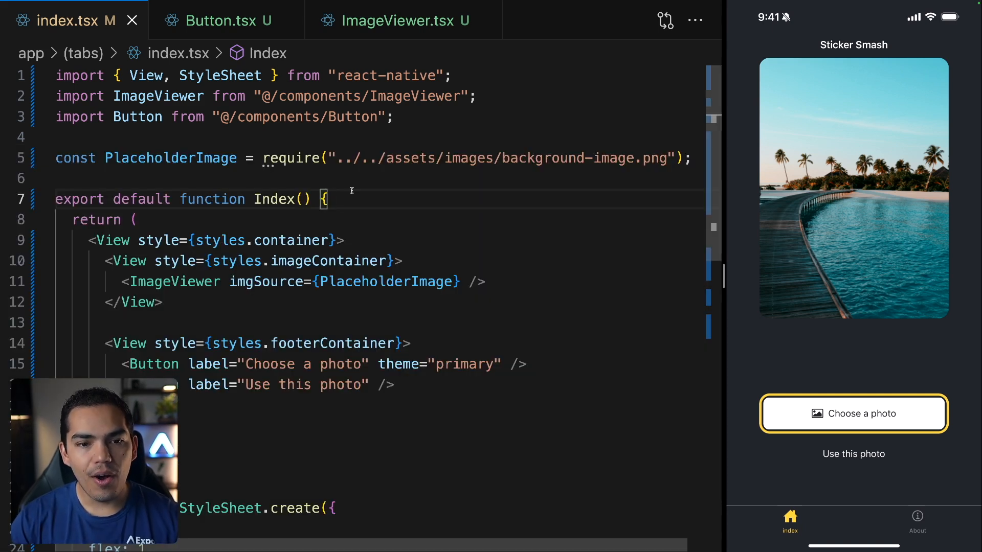
# Add import * as ImagePicker from "expo-image-picker"; below the other imports
pyautogui.write('import * as ImagePicker from "expo-image-picker";')
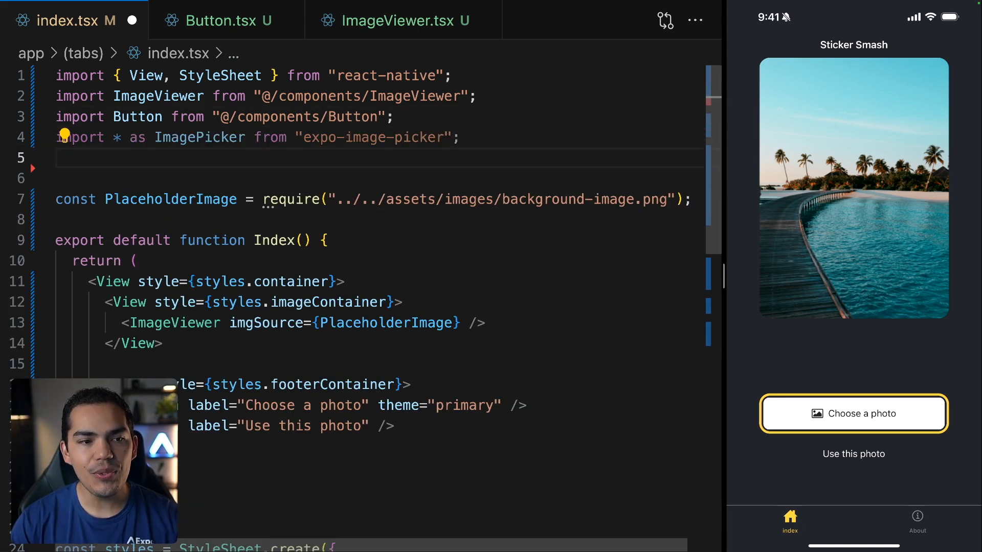
pyautogui.doubleClick(201, 137)
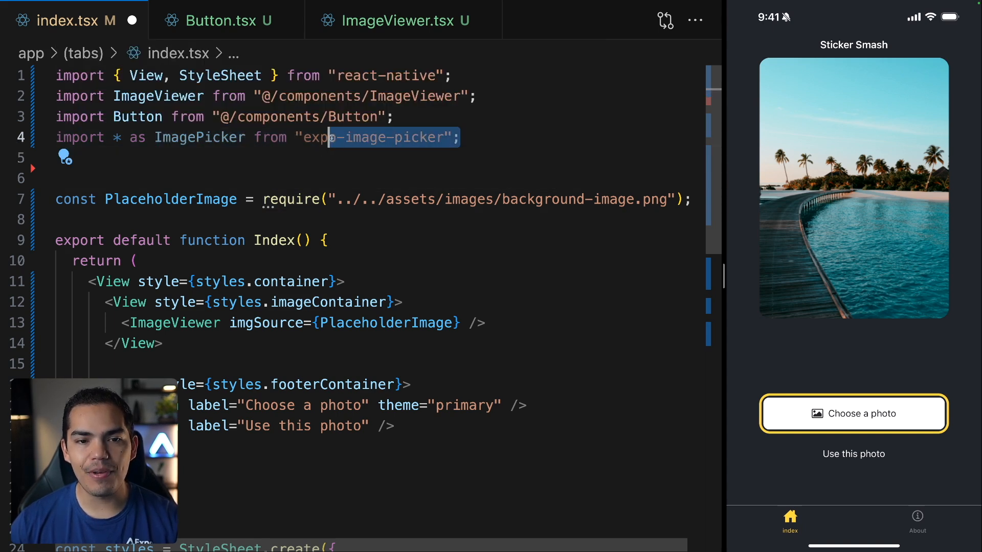
pyautogui.doubleClick(200, 137)
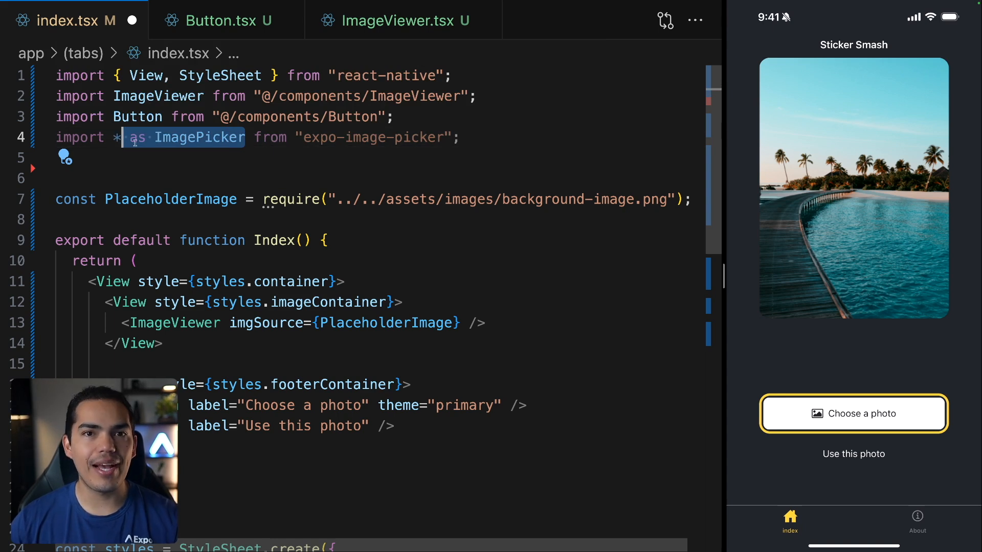
# Try a trial ImagePicker.getPhotosAsync() line that logs the result, which is later removed
pyautogui.press('enter')
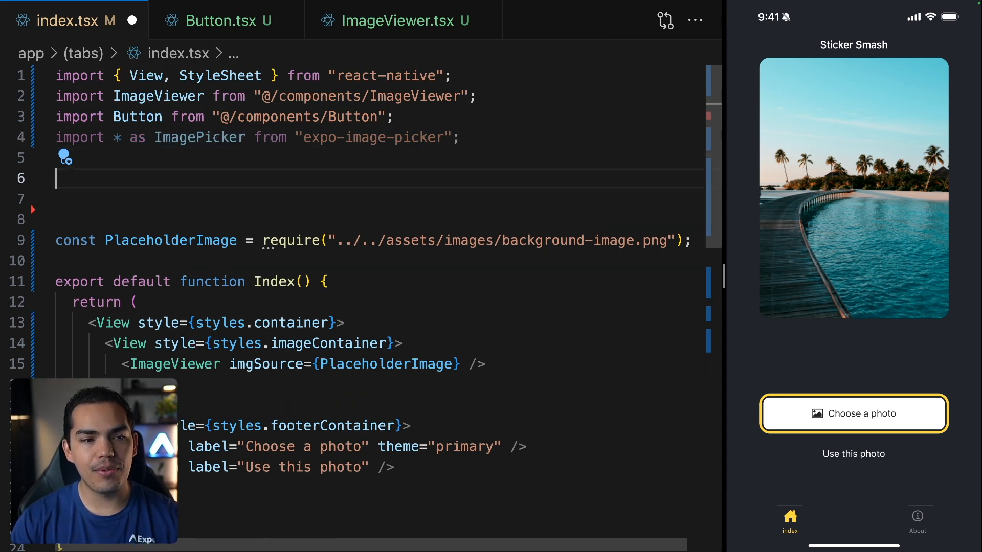
pyautogui.write('ImagePicker')
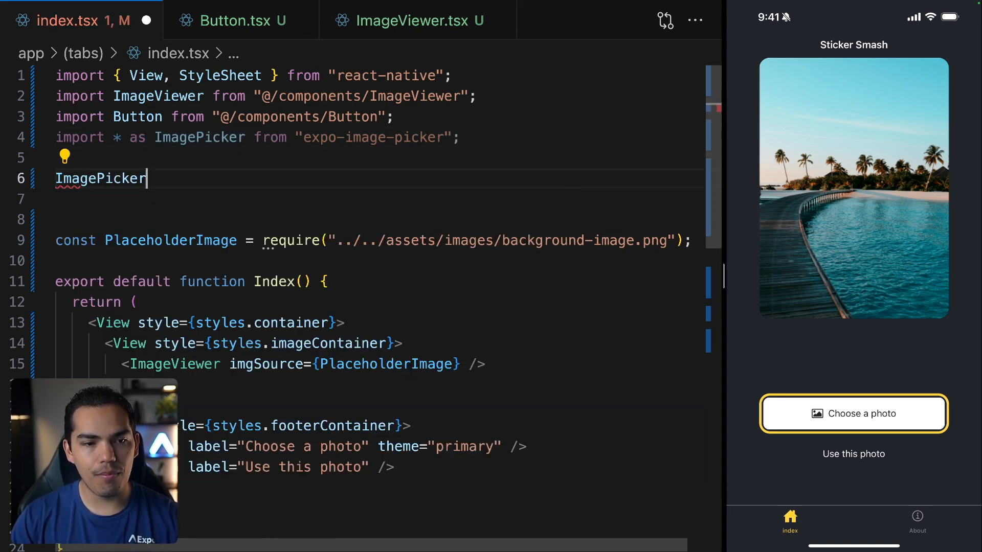
pyautogui.write('.getPhotosAsync().then((res) => console.log(res));')
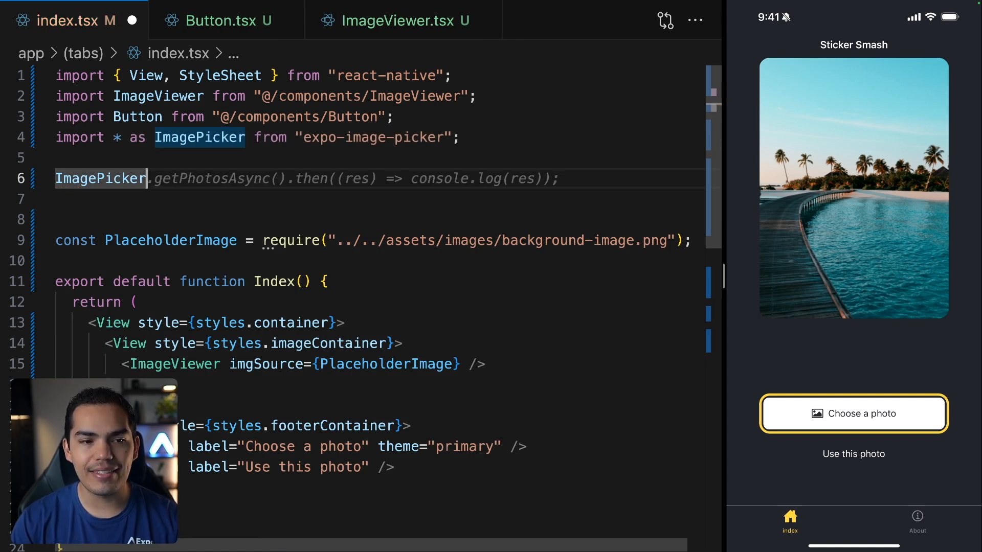
pyautogui.write('.')
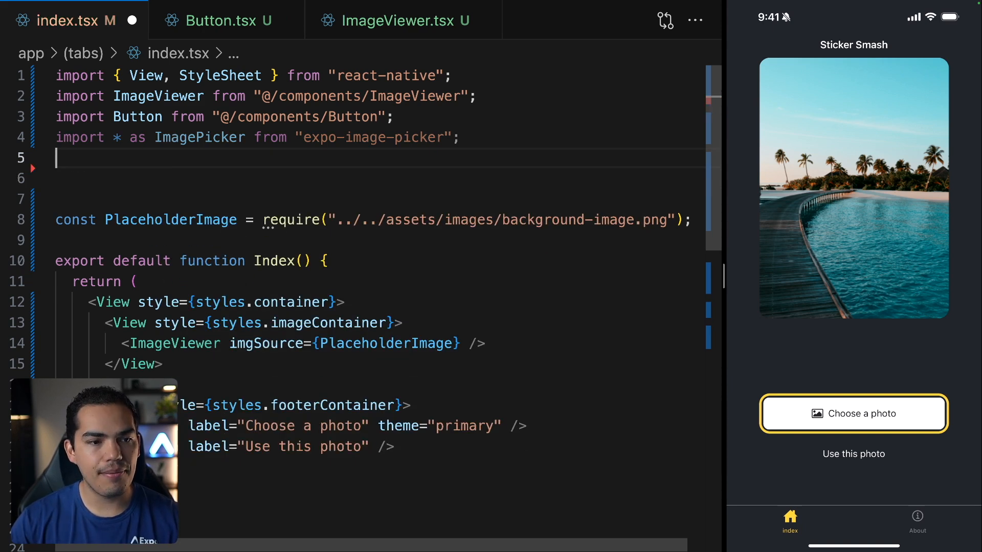
# Write async pickImageAsync calling launchImageLibraryAsync with allowsEditing true and quality 1
pyautogui.scroll(-3)
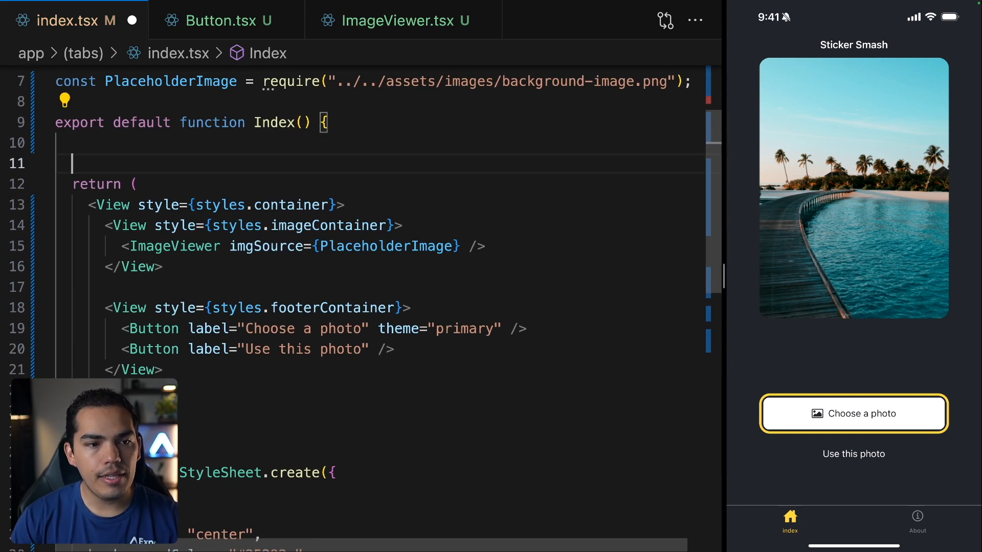
pyautogui.write('const pickImageAsync = async () => {')
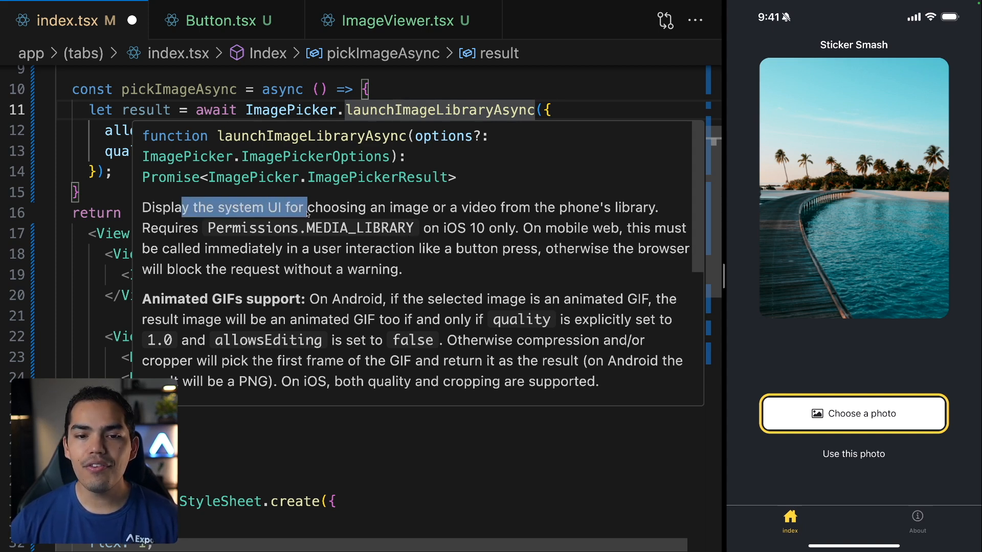
pyautogui.moveTo(305, 208); pyautogui.dragTo(510, 207)
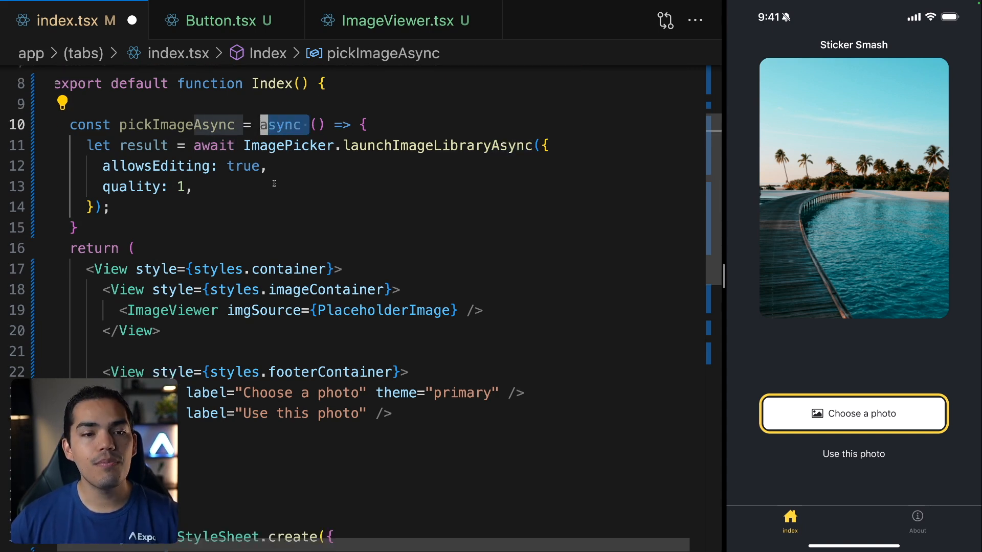
# Handle the launchImageLibraryAsync result inside pickImageAsync after the library closes
pyautogui.doubleClick(152, 165)
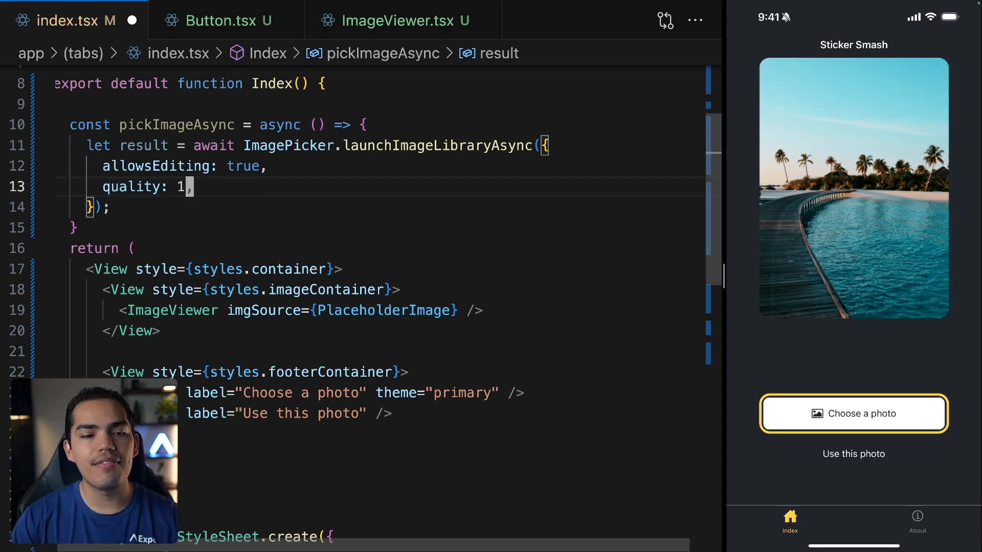
pyautogui.write('.')
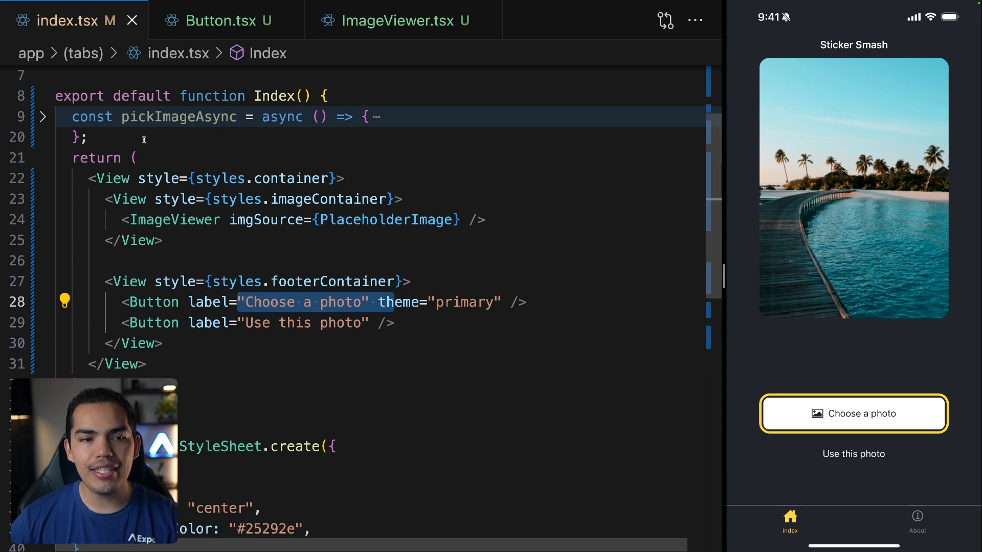
# In Button.tsx, declare onPress?: () => void, destructure it, and pass onPress to Pressable
pyautogui.click(216, 21)
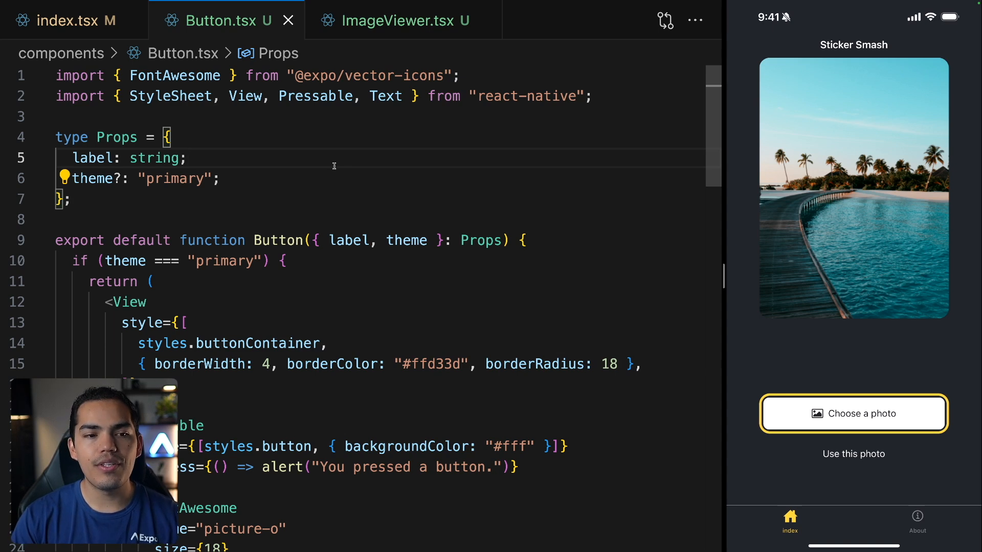
pyautogui.press('Enter')
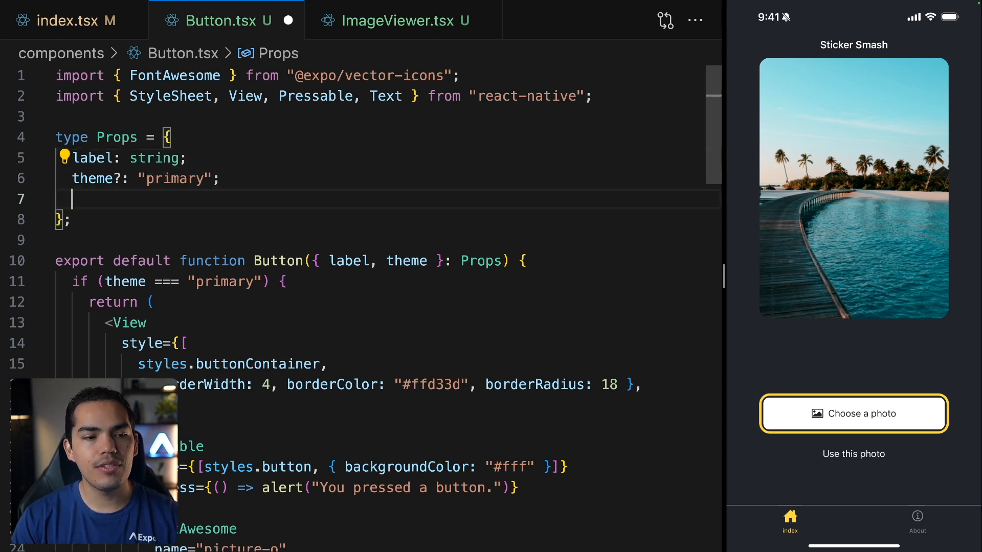
pyautogui.write('onPress?: () => void;')
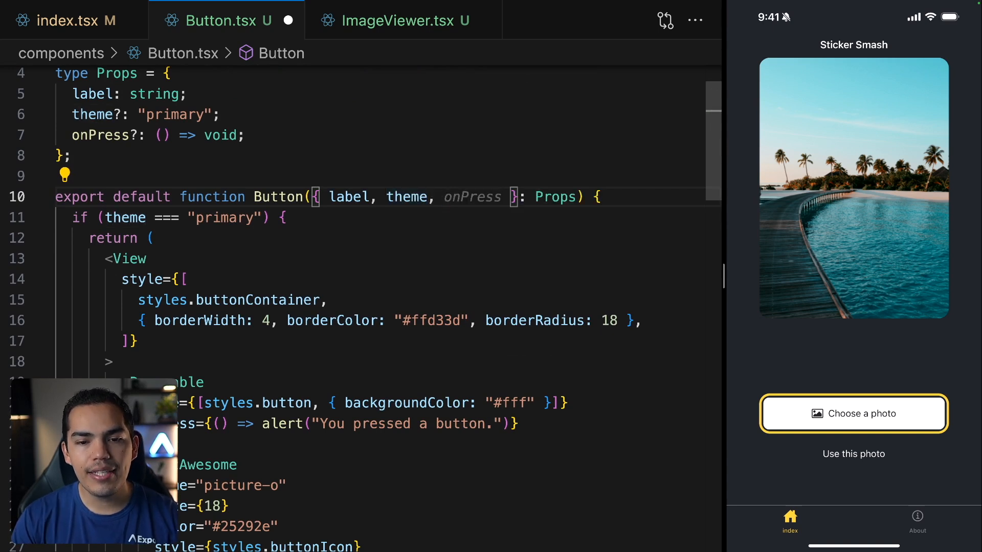
pyautogui.doubleClick(472, 196)
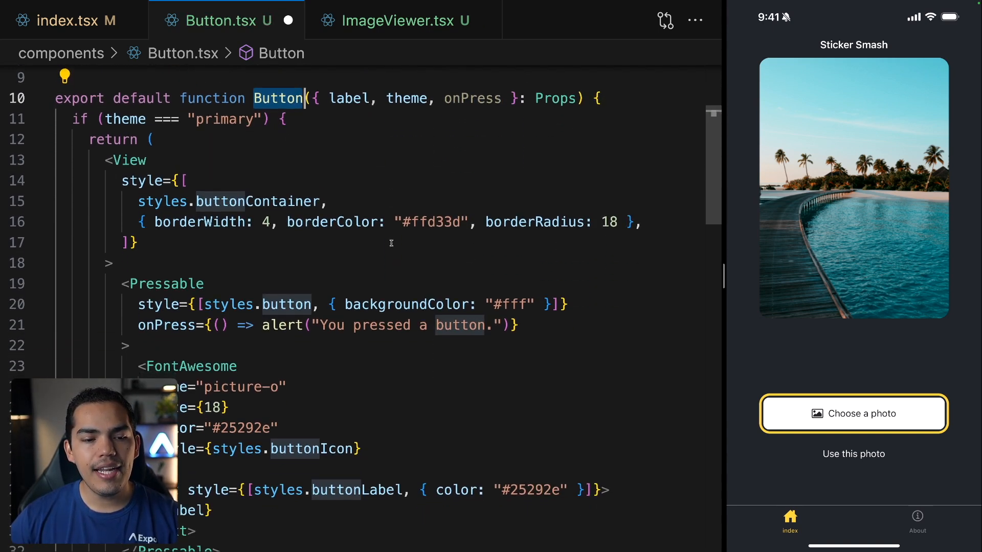
pyautogui.scroll(-3)
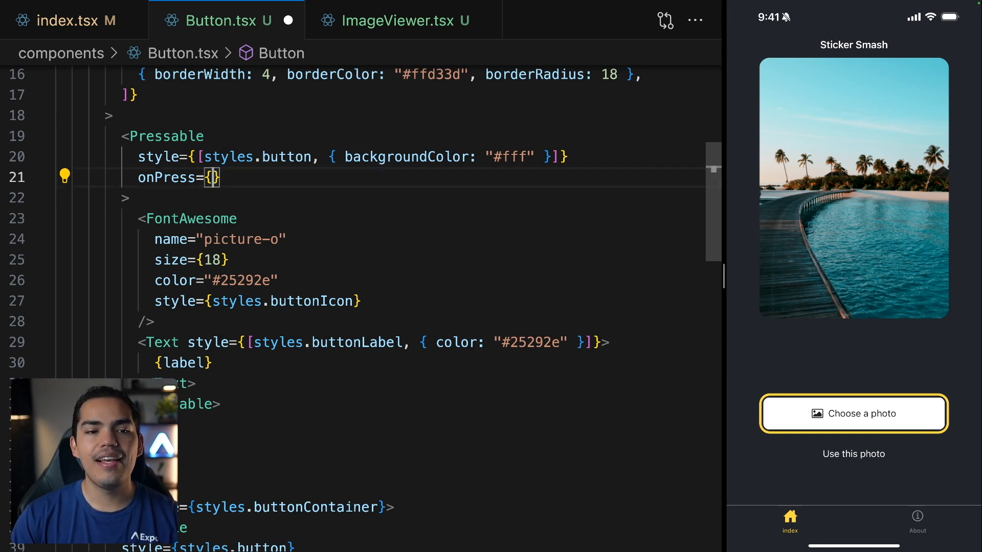
pyautogui.write('onPress={onPress}>')
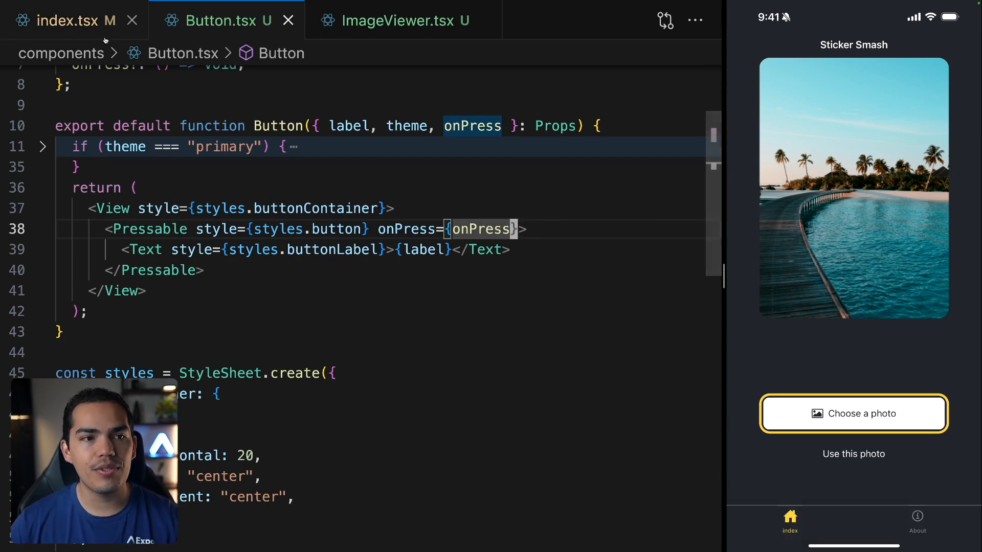
# In index.tsx, add onPress={pickImageAsync} to the Choose a photo Button
pyautogui.click(67, 20)
pyautogui.write('o')
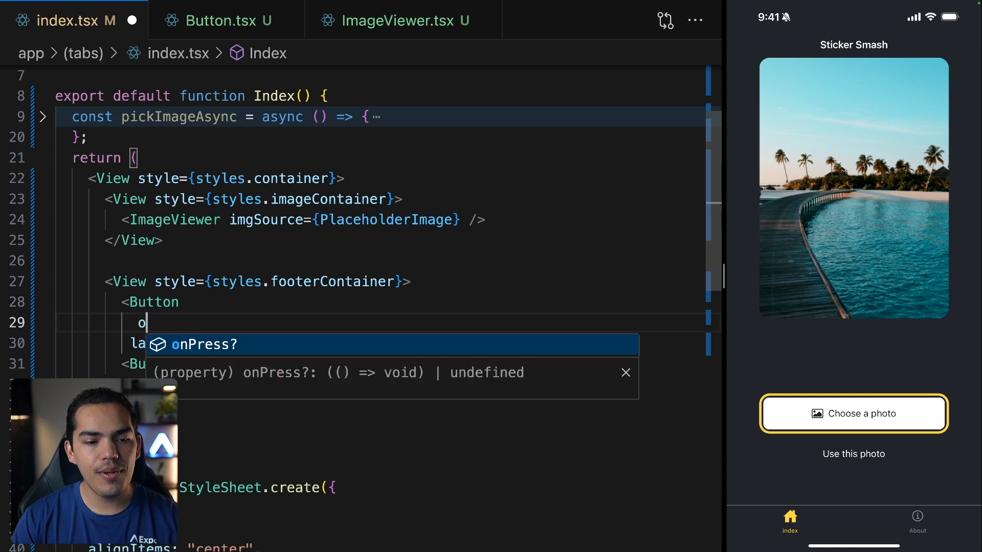
pyautogui.write('nPress={pickImageAsync}')
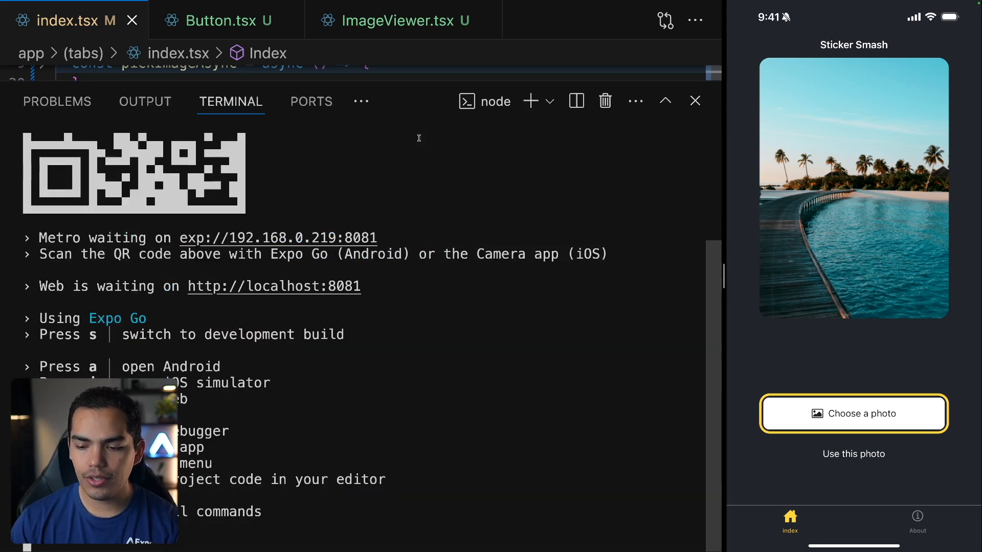
# Pick the dog-in-snow photo in the simulator and inspect the logged uri and file name
pyautogui.click(853, 413)
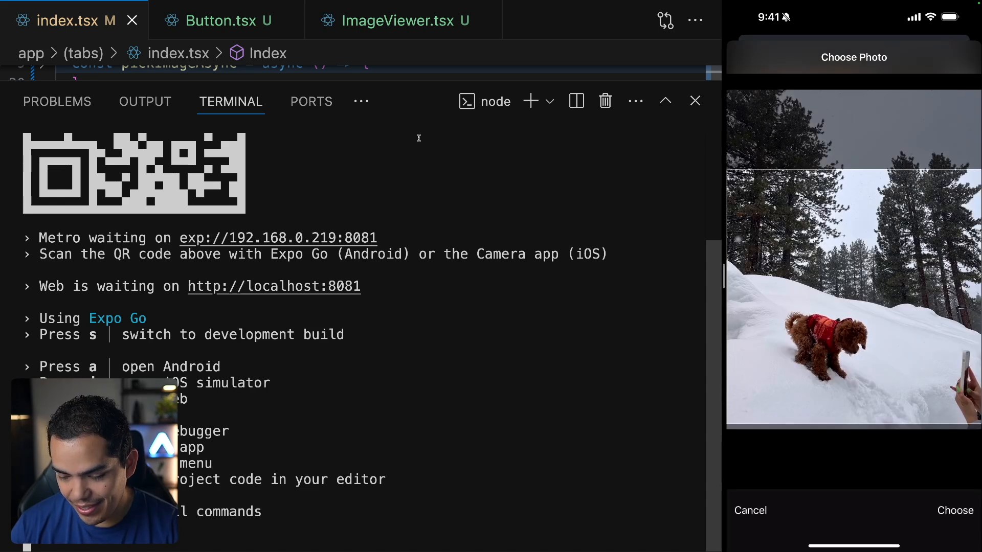
pyautogui.click(954, 510)
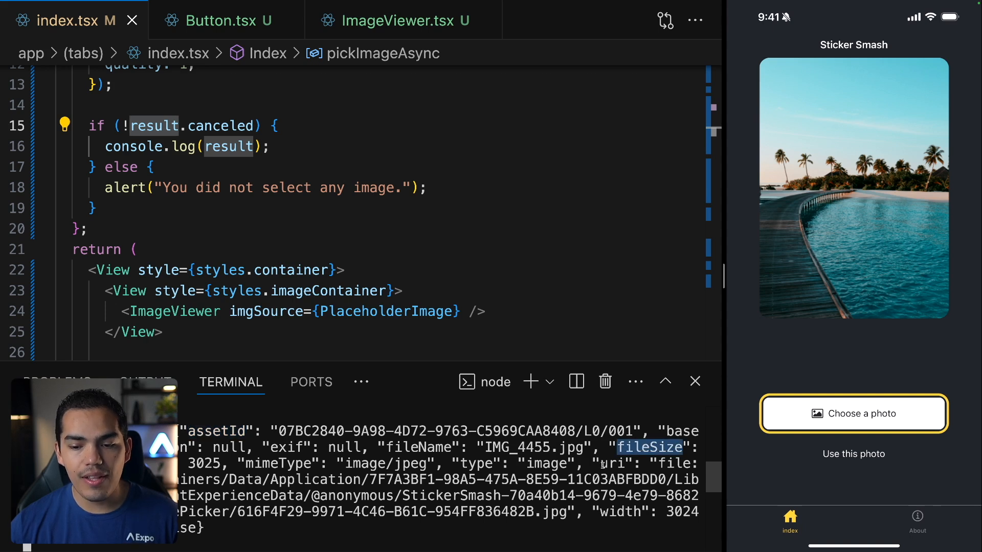
pyautogui.doubleClick(612, 464)
pyautogui.write('const [selectedImage, setSelectedImage] = useState<string | undefined>(')
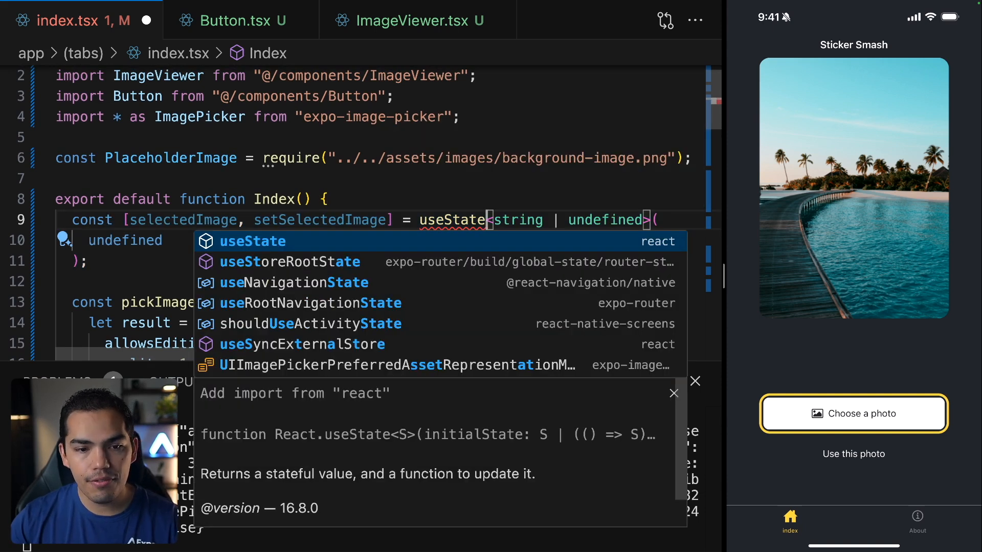
# Import useState and add selectedImage state typed string | undefined, starting as undefined
pyautogui.click(254, 241)
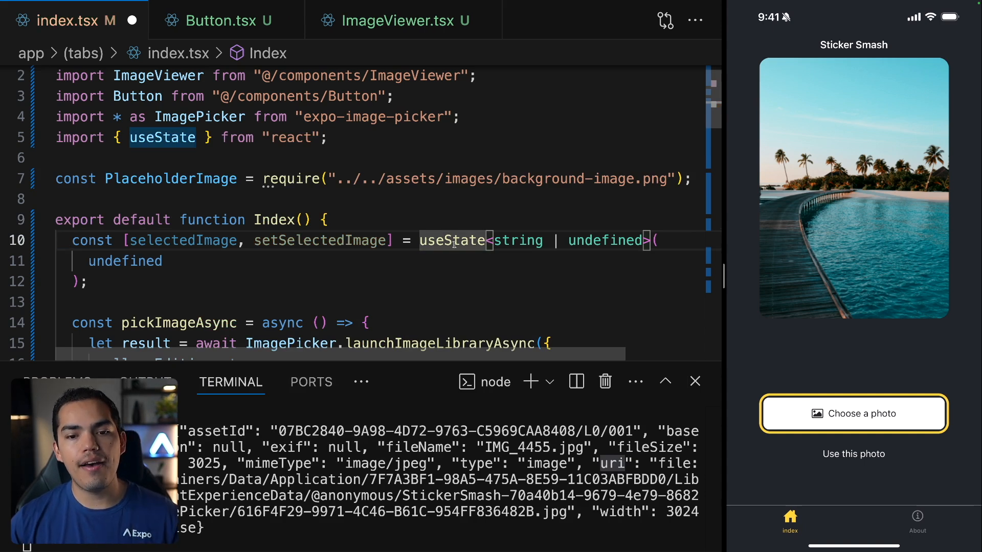
pyautogui.scroll(-3)
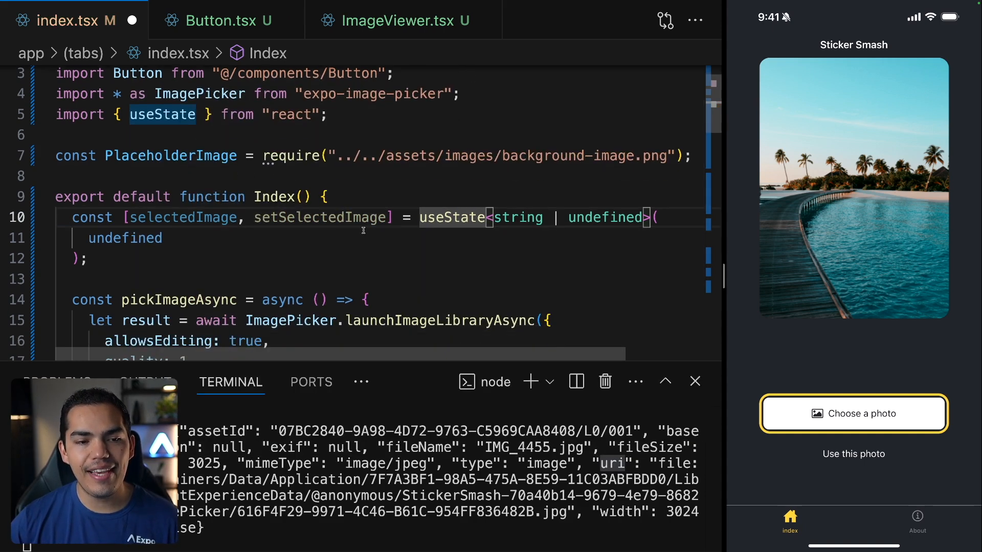
pyautogui.doubleClick(182, 217)
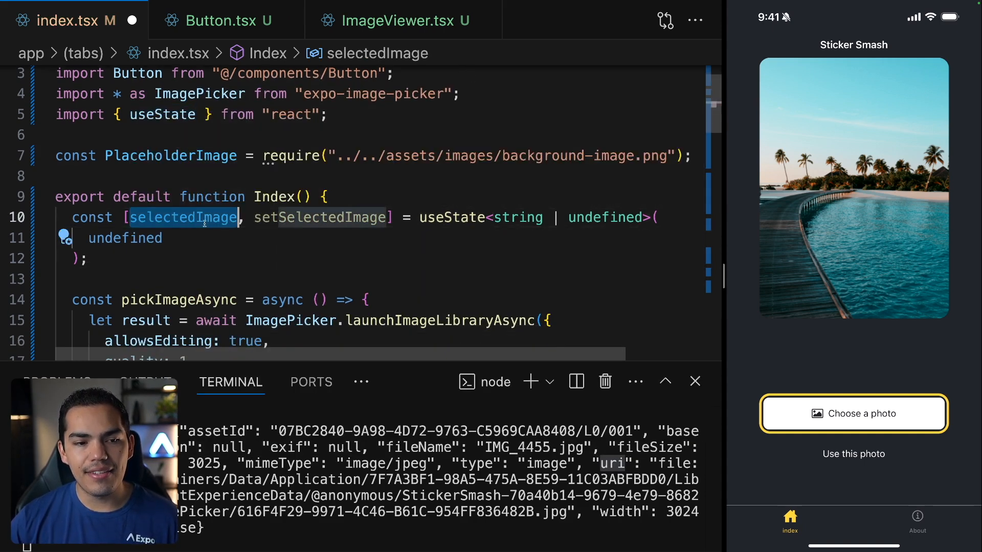
pyautogui.doubleClick(320, 218)
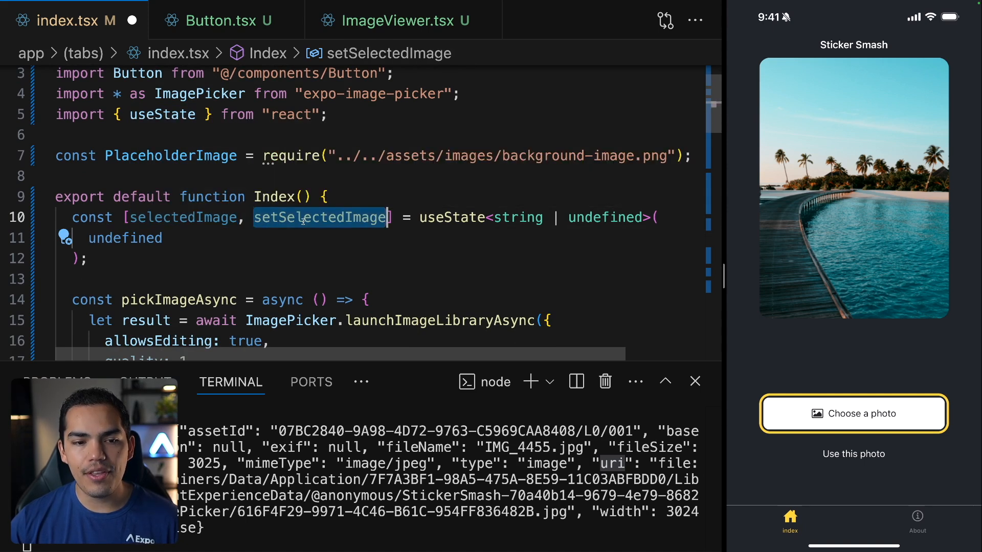
pyautogui.moveTo(320, 218)
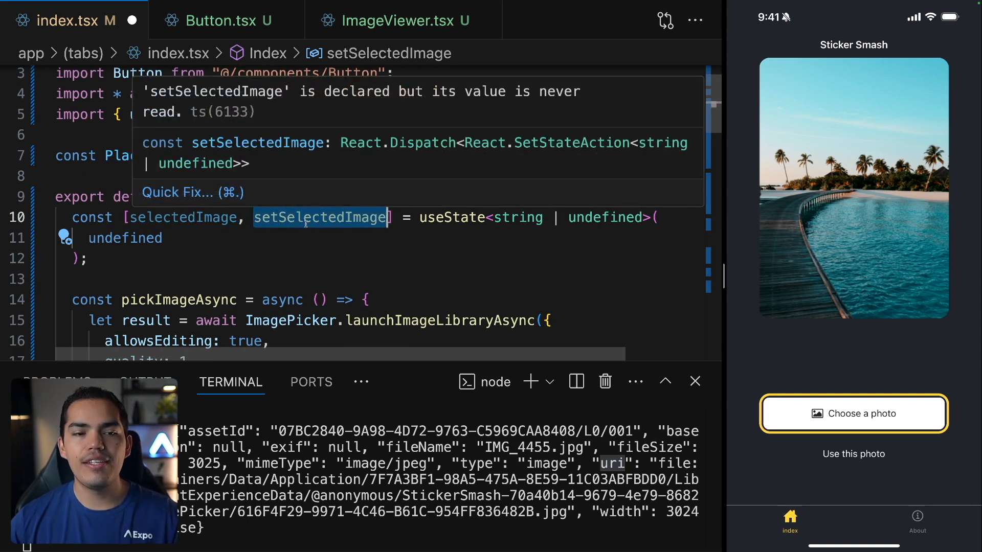
pyautogui.moveTo(416, 229)
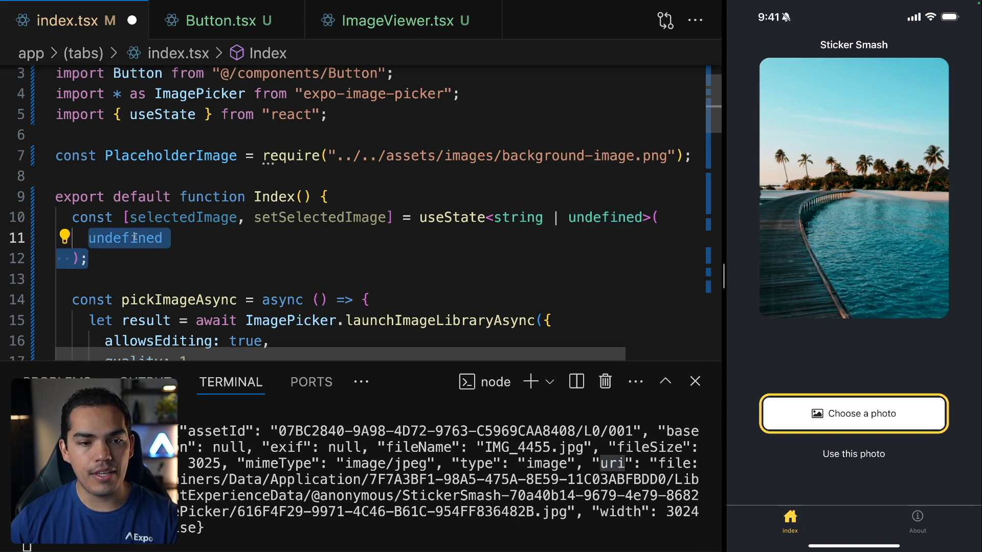
pyautogui.doubleClick(319, 217)
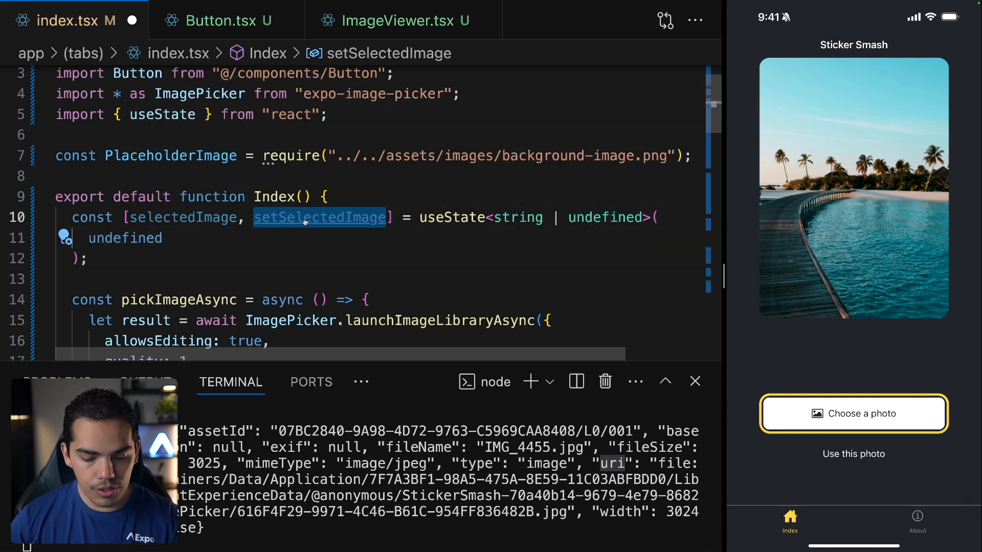
# Call setSelectedImage(result.assets[0].uri) inside the if (!result.canceled) block
pyautogui.scroll(-3)
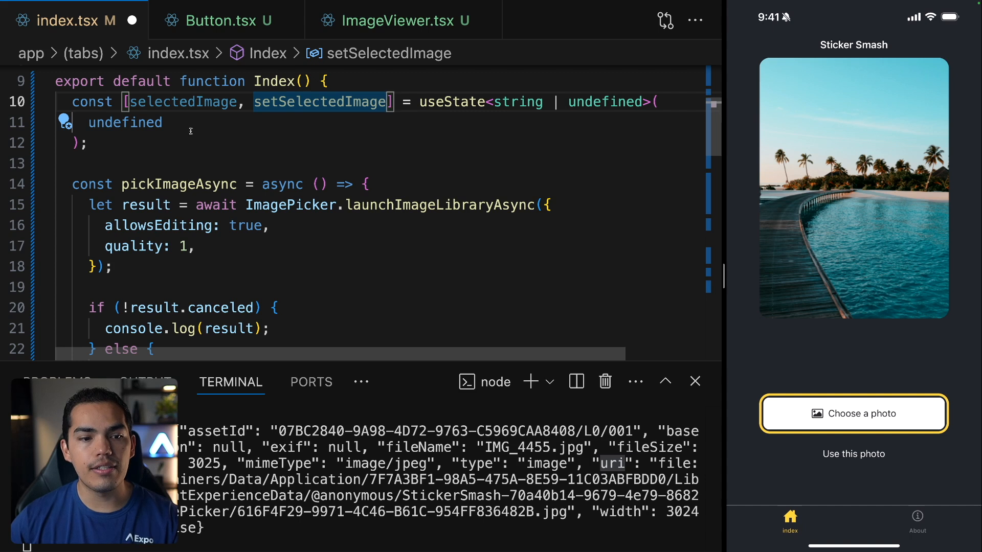
pyautogui.scroll(-3)
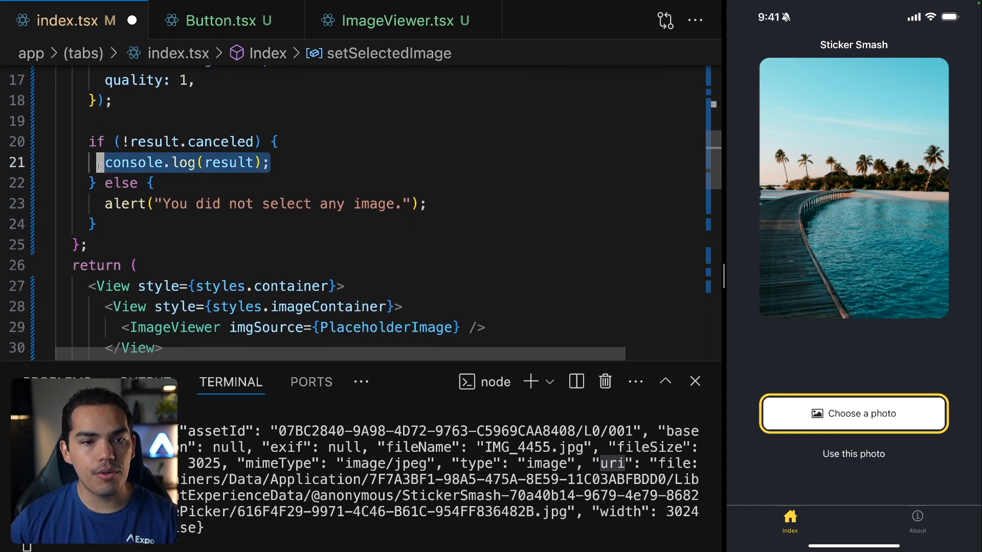
pyautogui.write('setSelectedImage;')
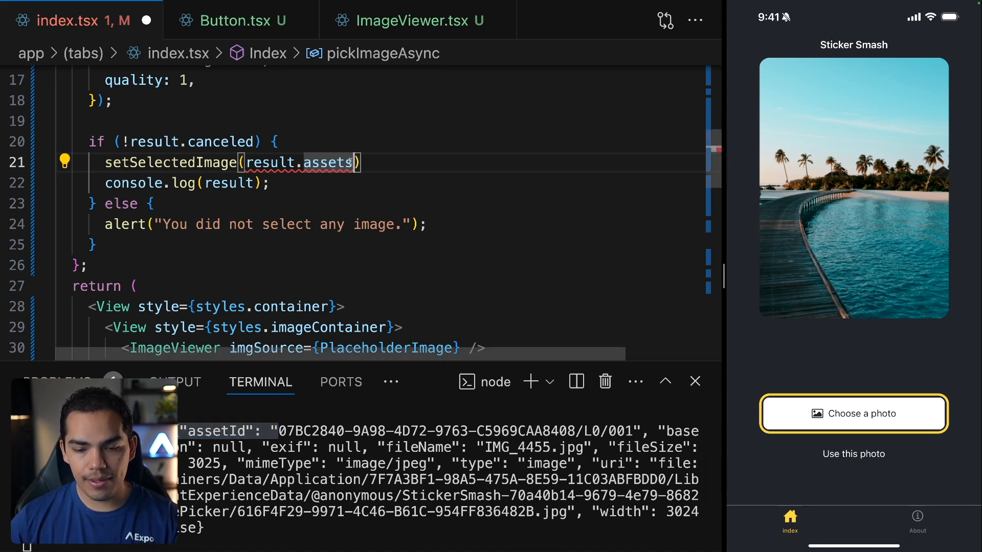
pyautogui.write('[0].uri')
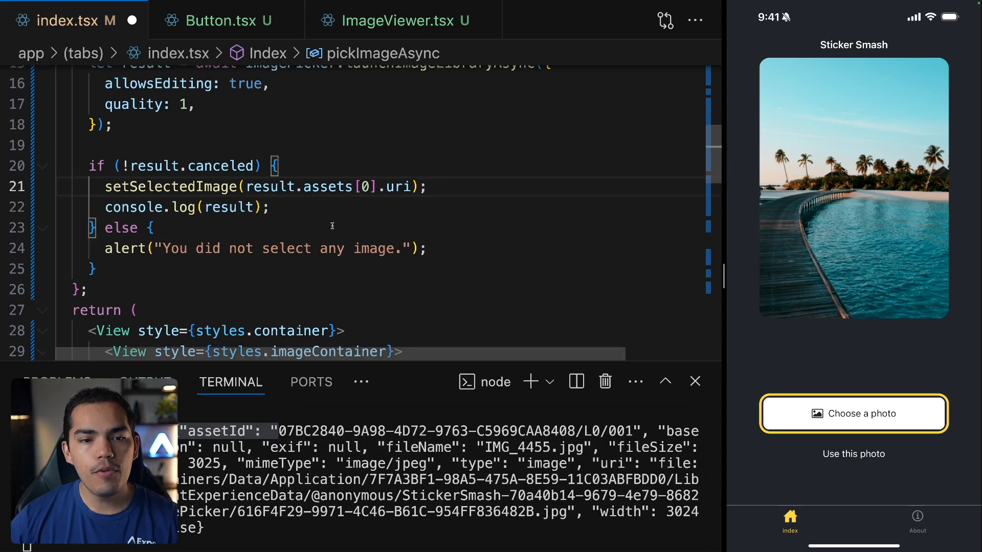
# Set the ImageViewer prop to imgSource={selectedImage || PlaceholderImage}
pyautogui.scroll(-3)
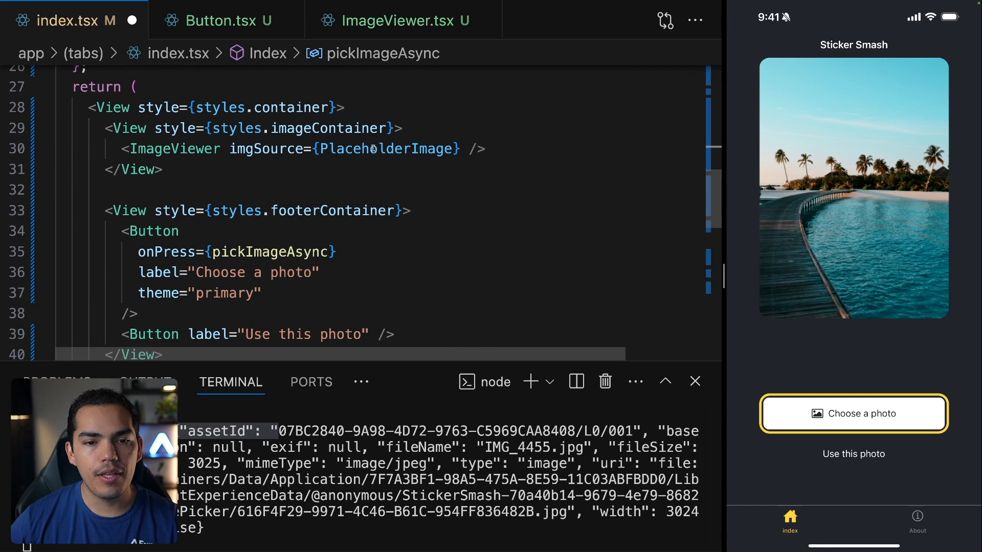
pyautogui.write('select')
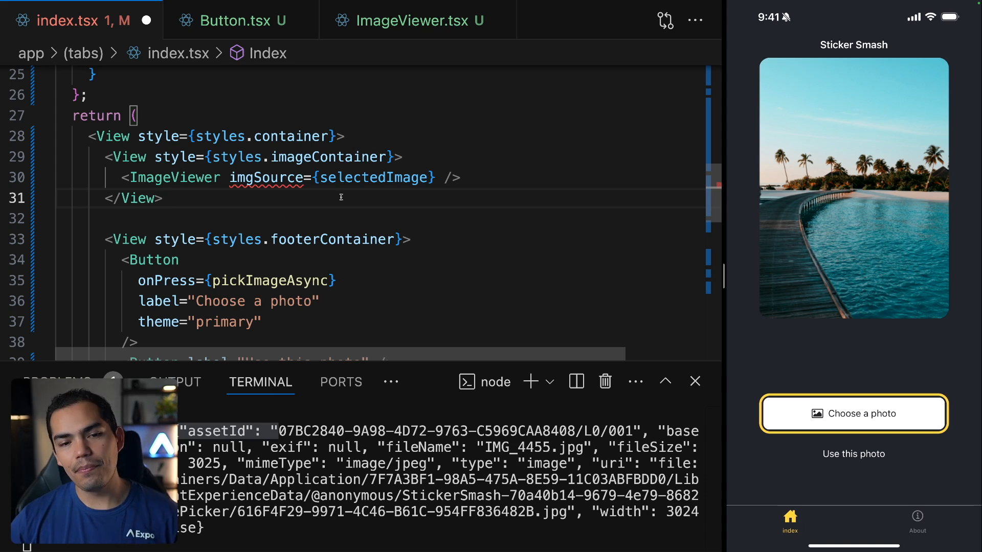
pyautogui.moveTo(266, 178)
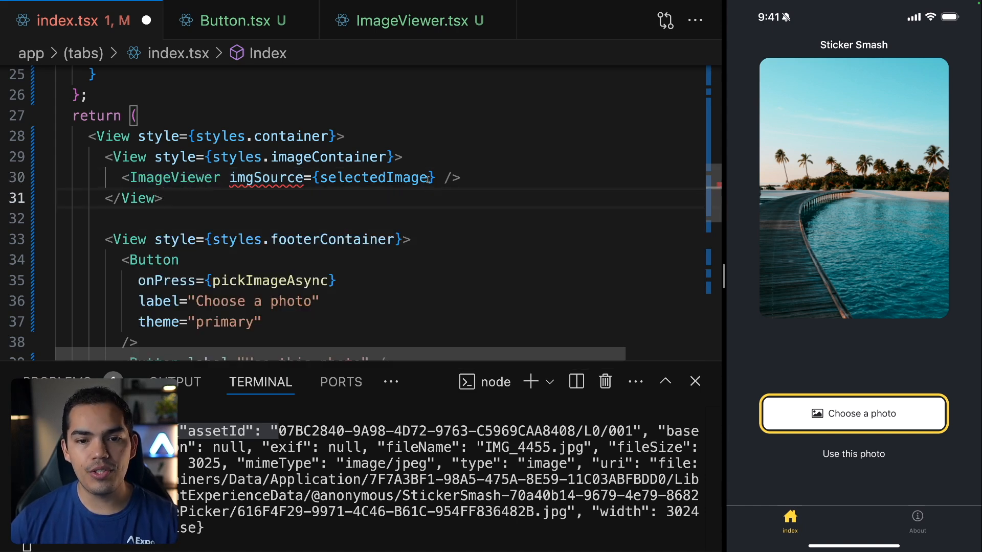
pyautogui.write('|| PlaceholderImage')
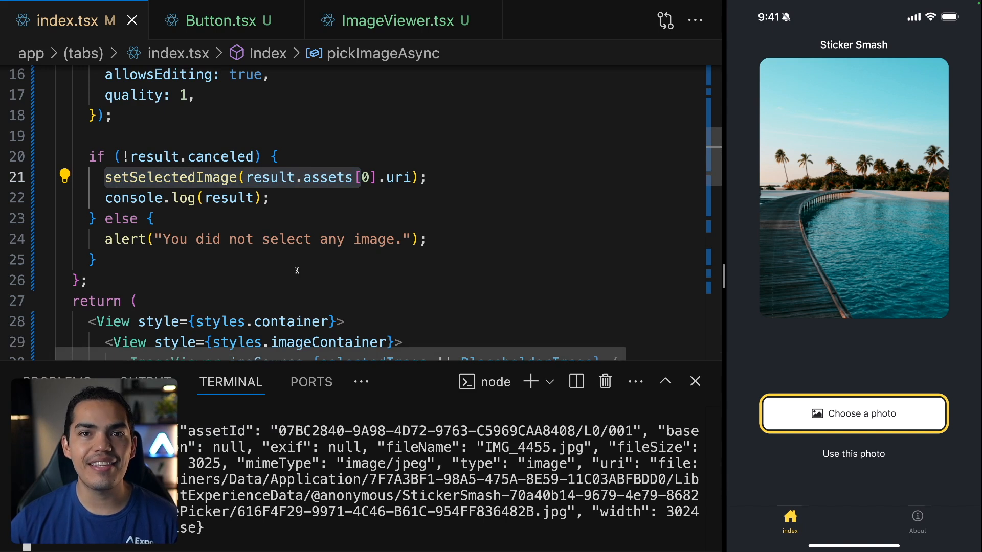
# Save index.tsx and check that the picked dog-in-snow photo replaces the placeholder in iOS
pyautogui.click(853, 413)
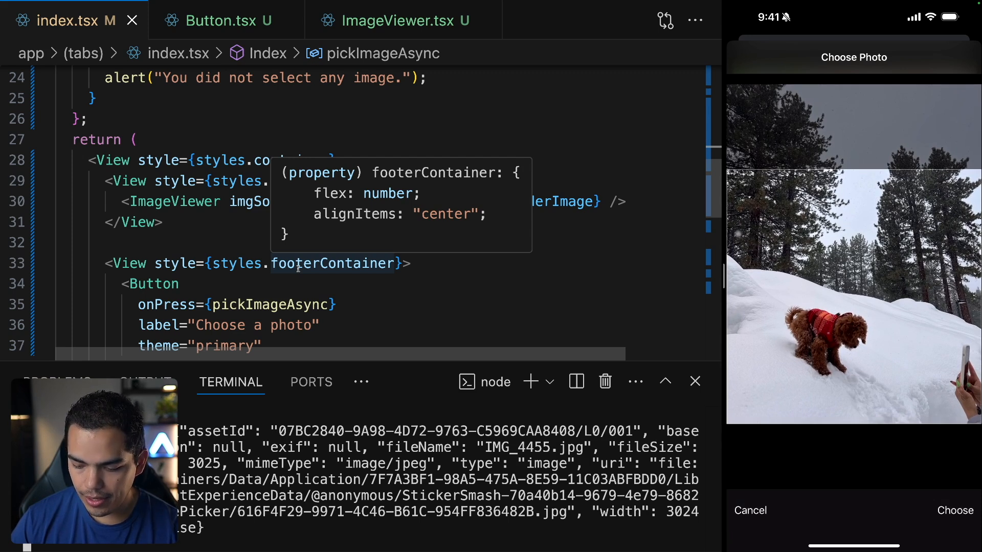
pyautogui.click(957, 511)
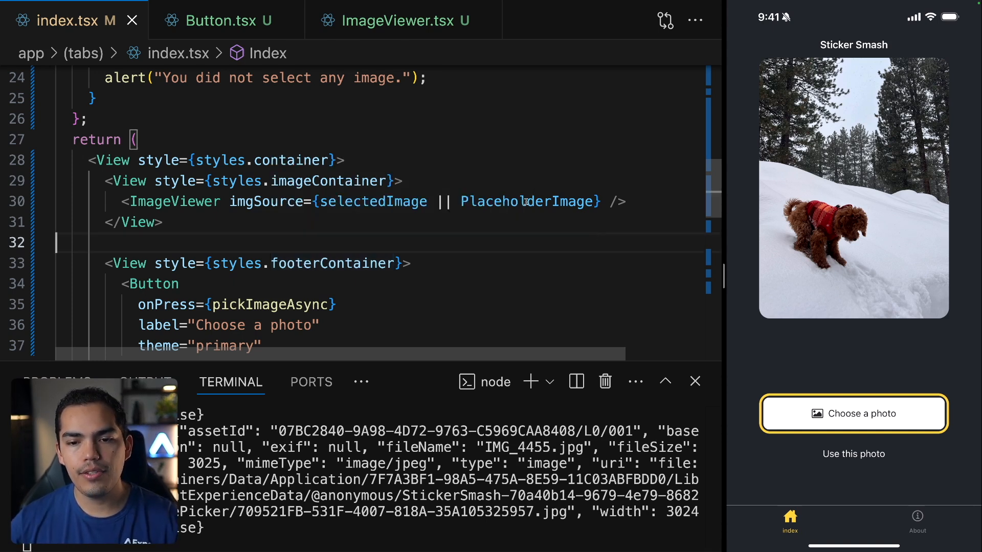
pyautogui.moveTo(371, 201)
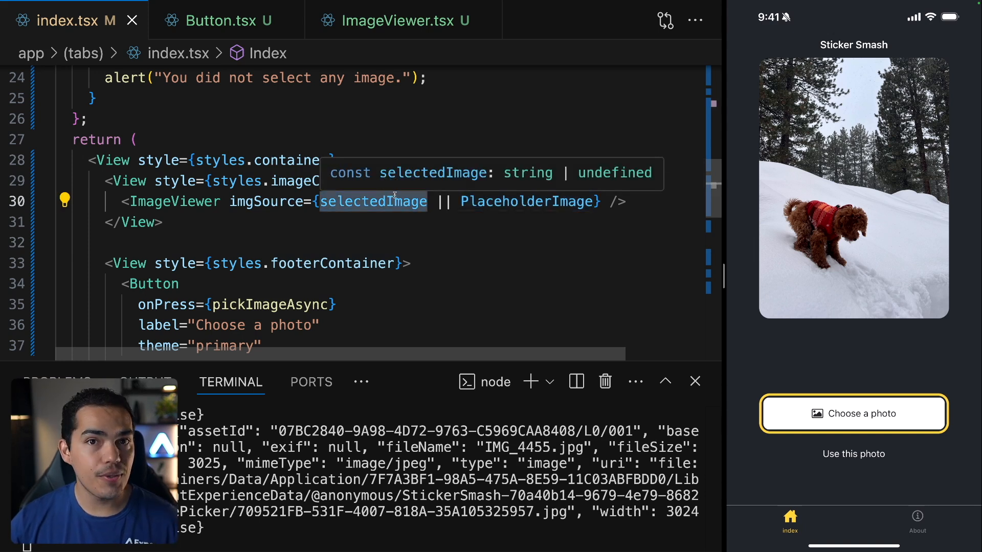
pyautogui.moveTo(393, 230)
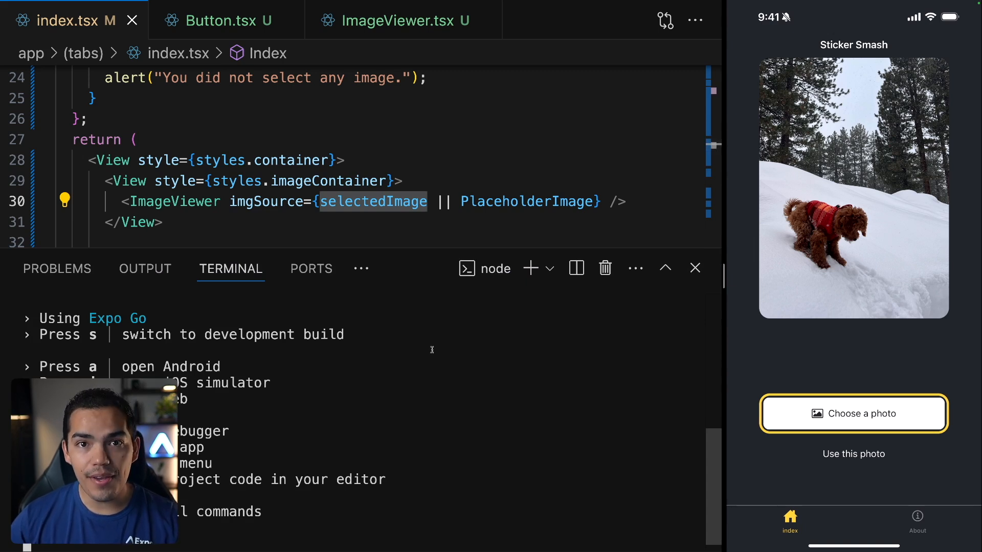
pyautogui.moveTo(173, 374)
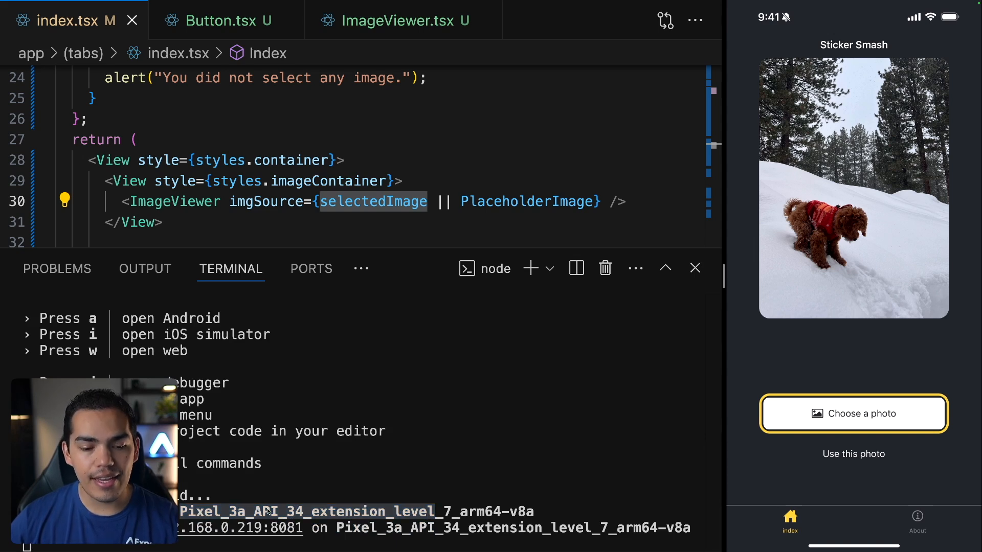
# Scroll the Expo terminal output while the app opens on the Pixel 3a emulator
pyautogui.scroll(-3)
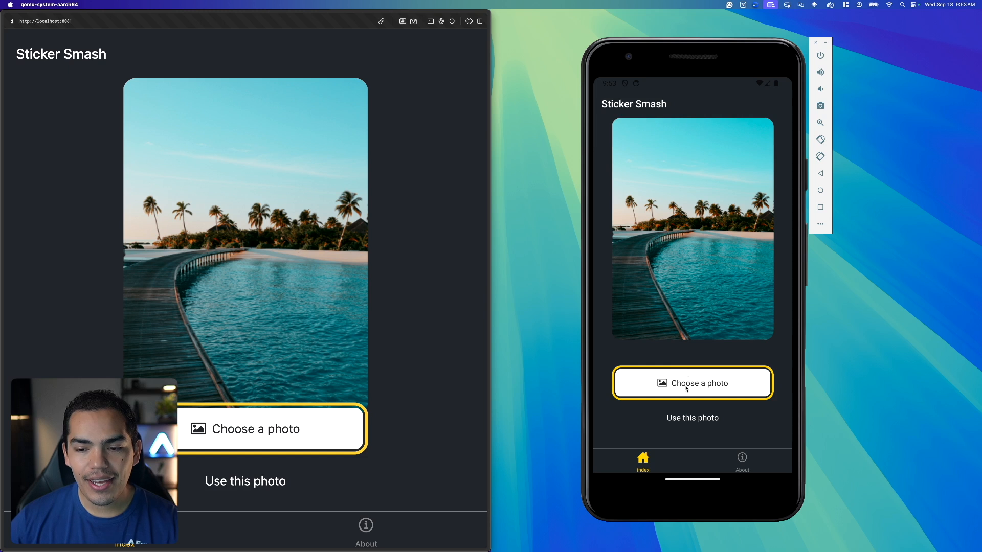
# Cancel the empty Android photo picker, dismiss the no-image alert, then open the web picker
pyautogui.click(692, 382)
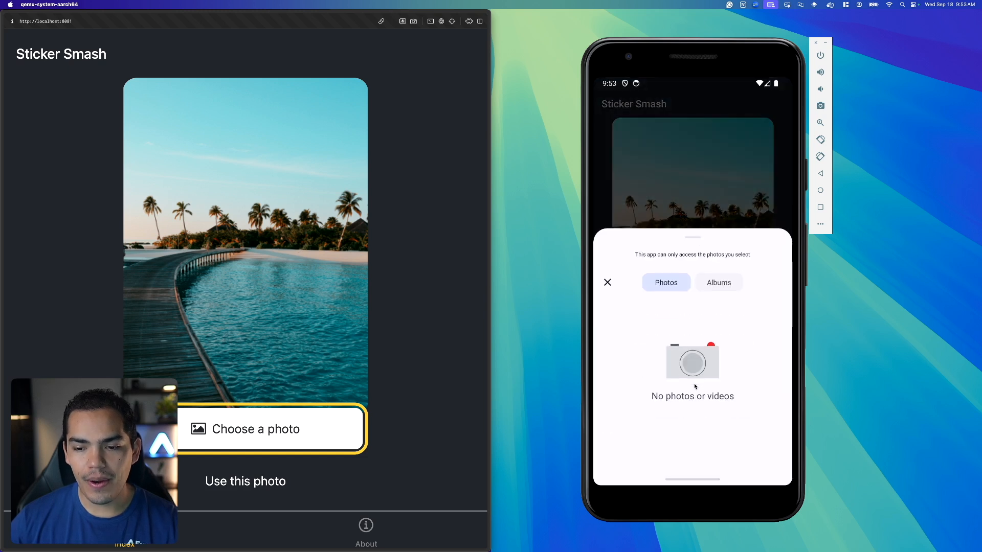
pyautogui.click(717, 282)
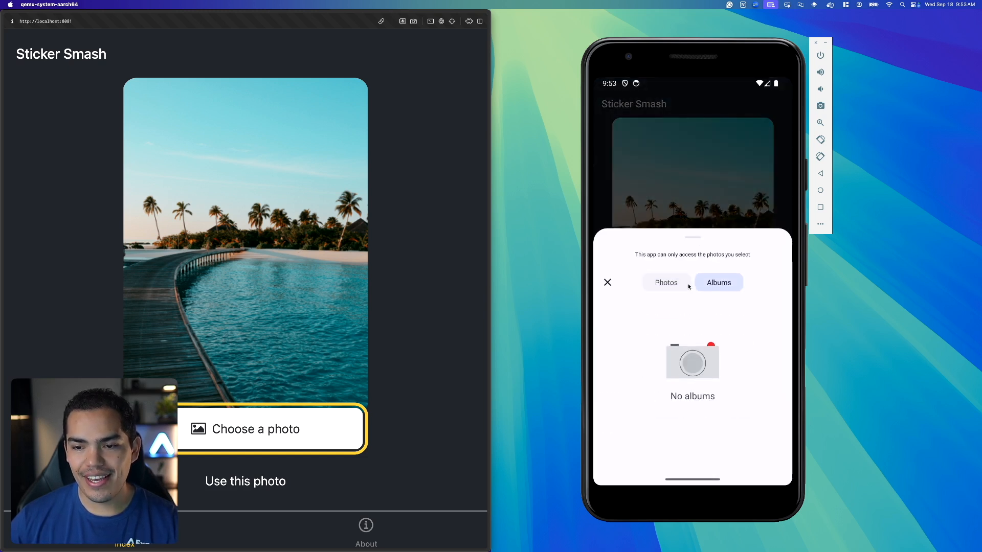
pyautogui.click(665, 282)
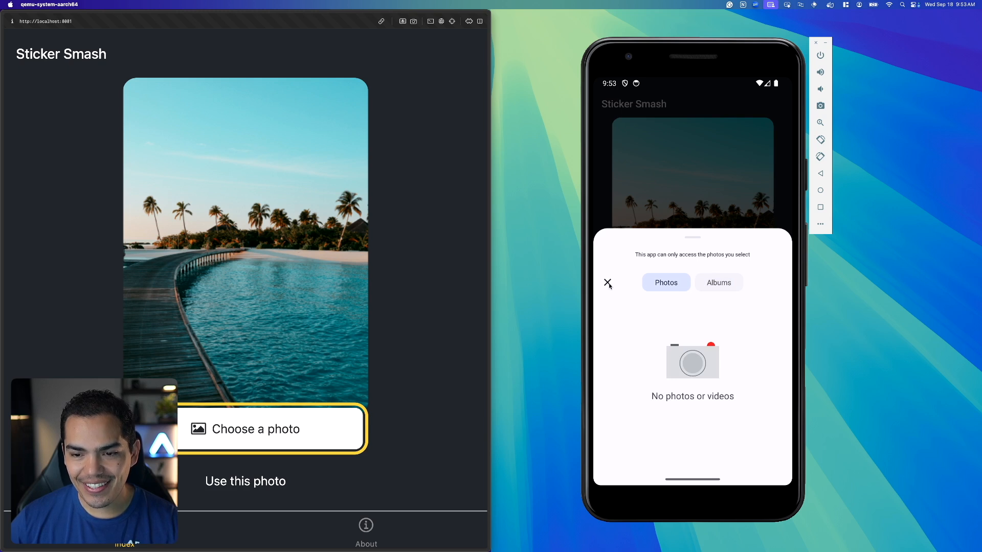
pyautogui.click(607, 283)
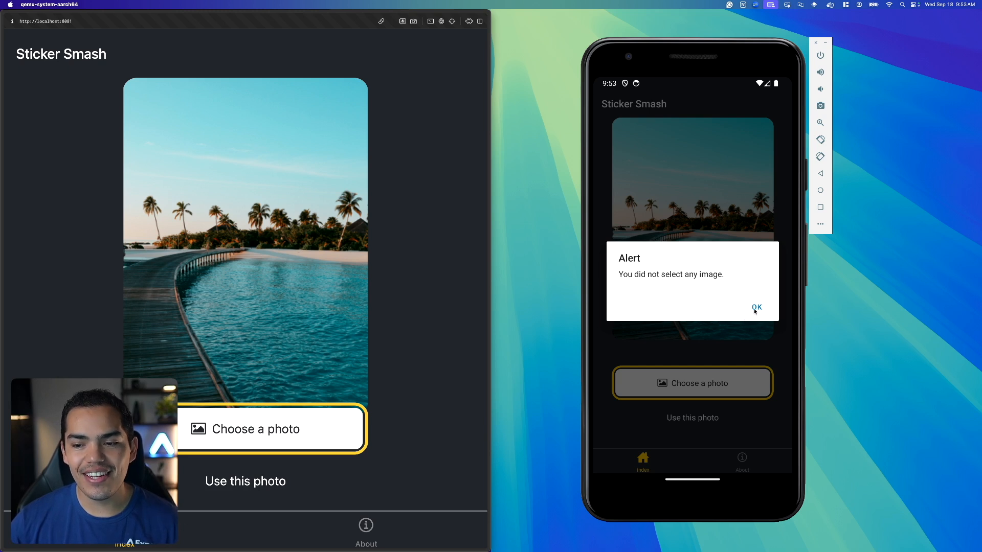
pyautogui.click(756, 307)
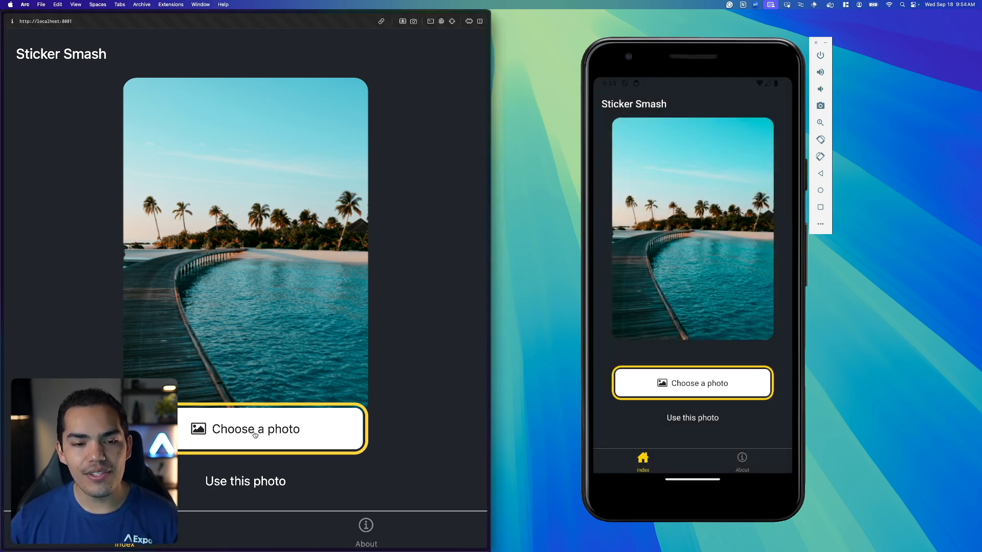
pyautogui.click(254, 429)
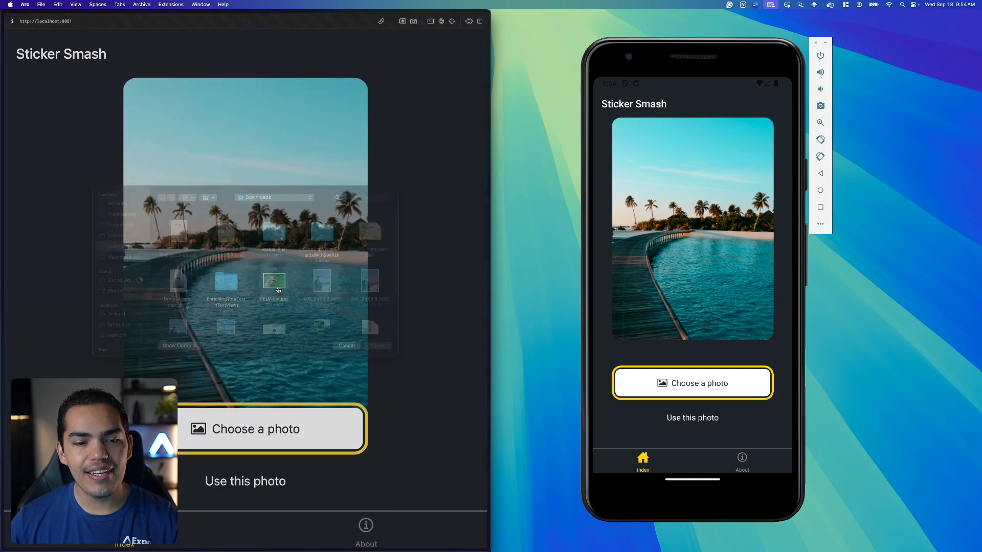